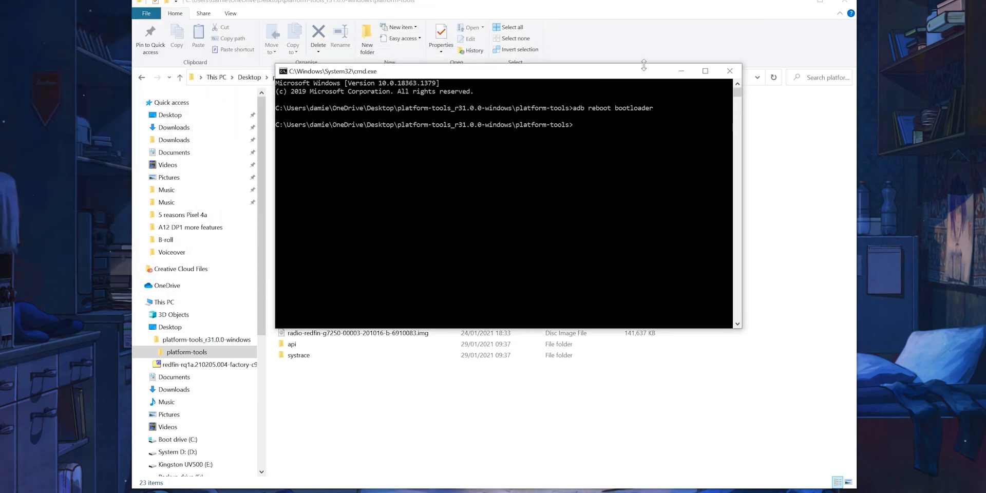
text(fastboot flashing l)
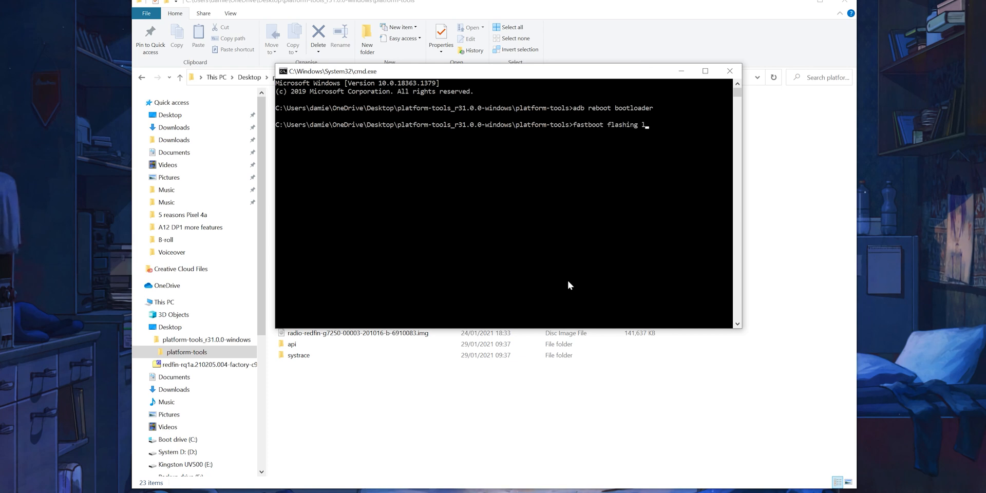